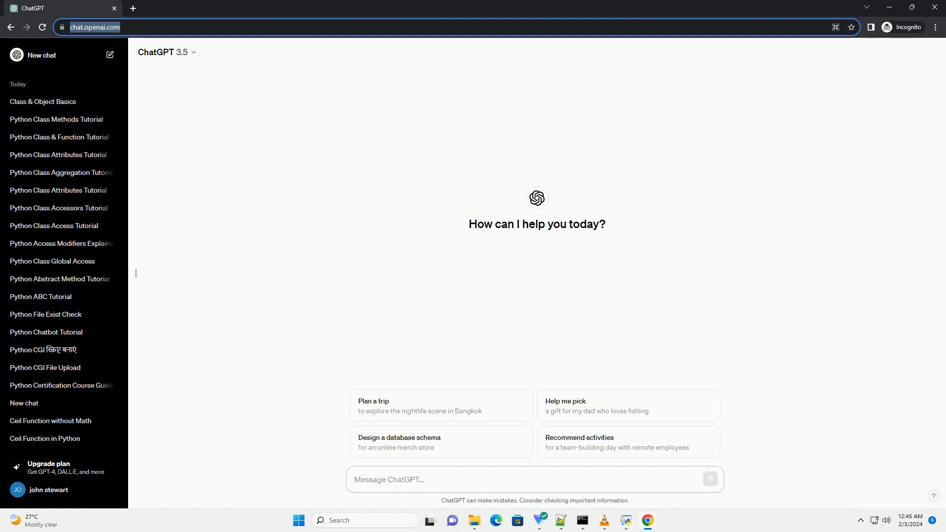
Ask ChatGPT in a new chat for a Python classes and objects tutorial with code examples.
left_click(533, 478)
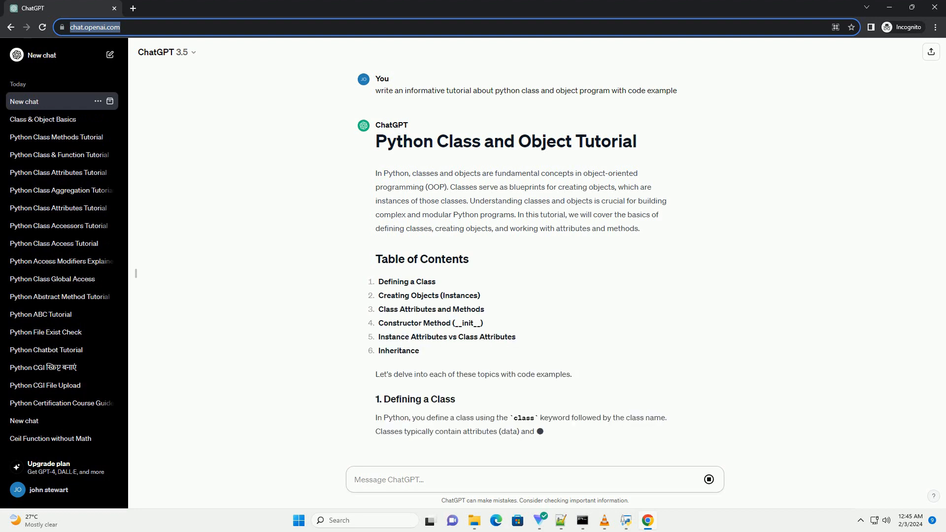
Scroll through the streaming tutorial down to the Inheritance example and closing summary.
scroll("down", 3)
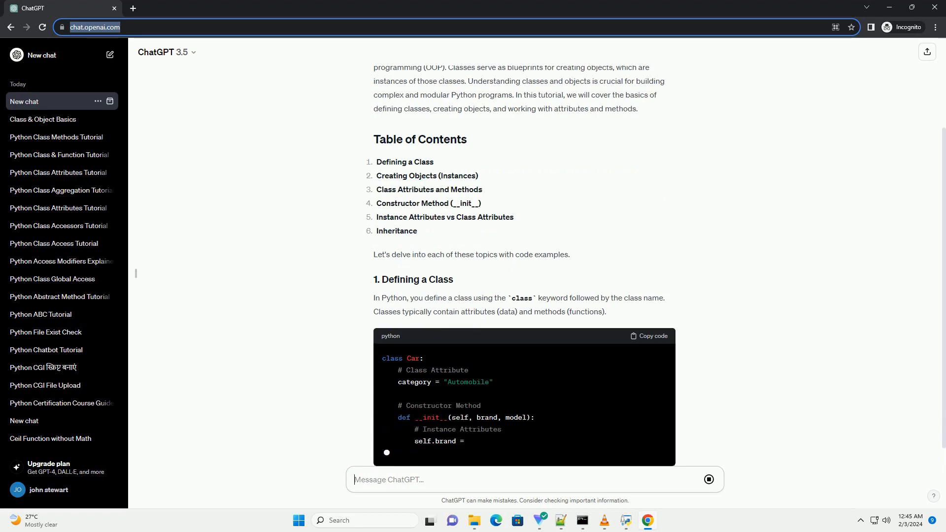
scroll("down", 3)
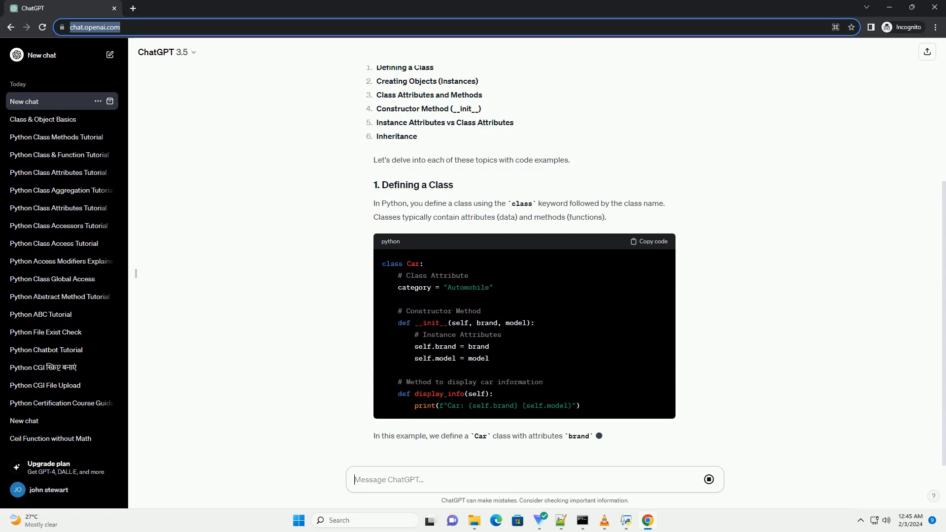
scroll("down", 3)
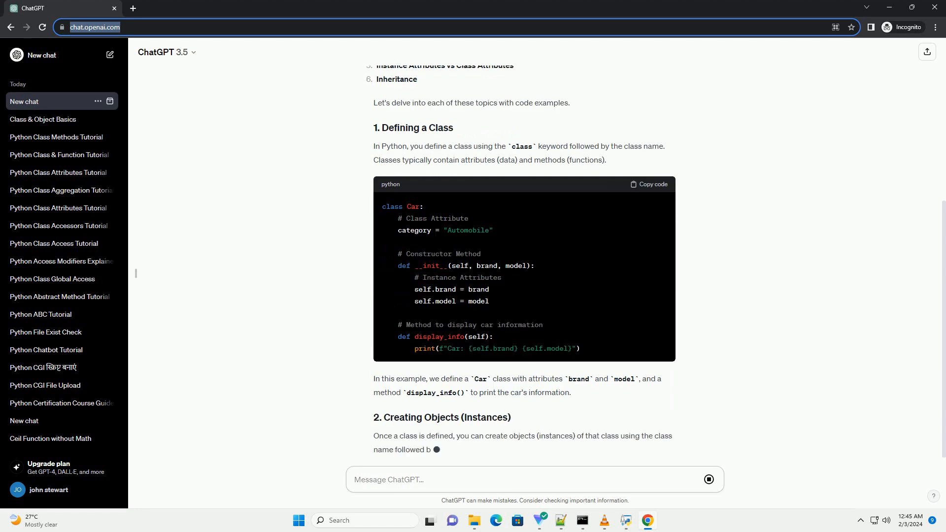
scroll("down", 3)
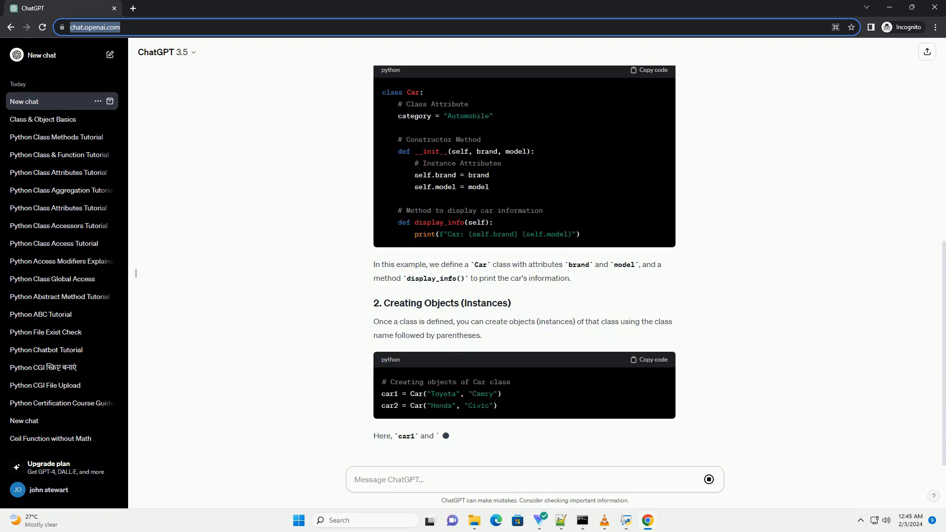
scroll("down", 3)
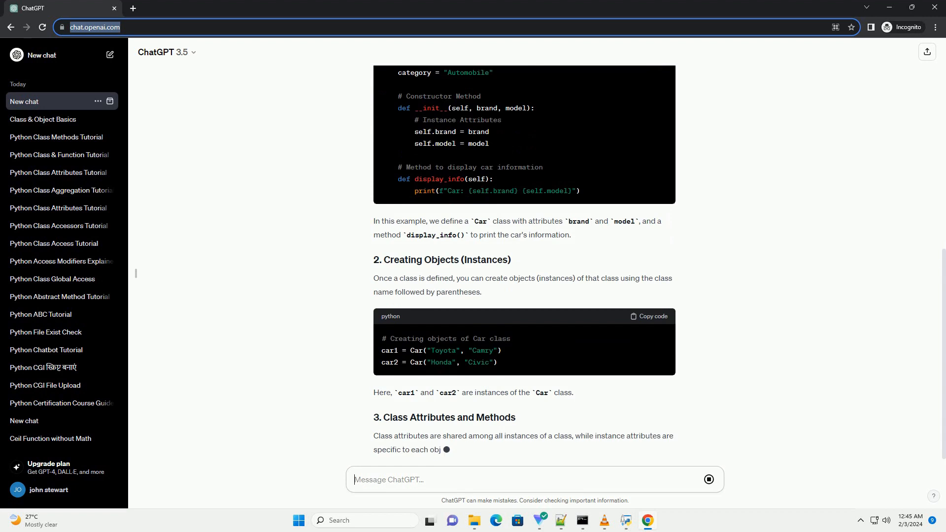
scroll("down", 3)
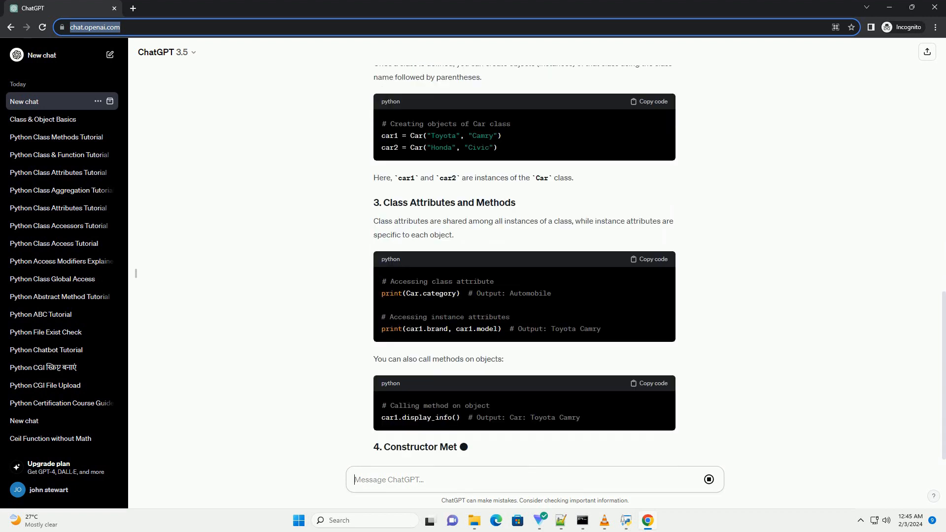
scroll("down", 3)
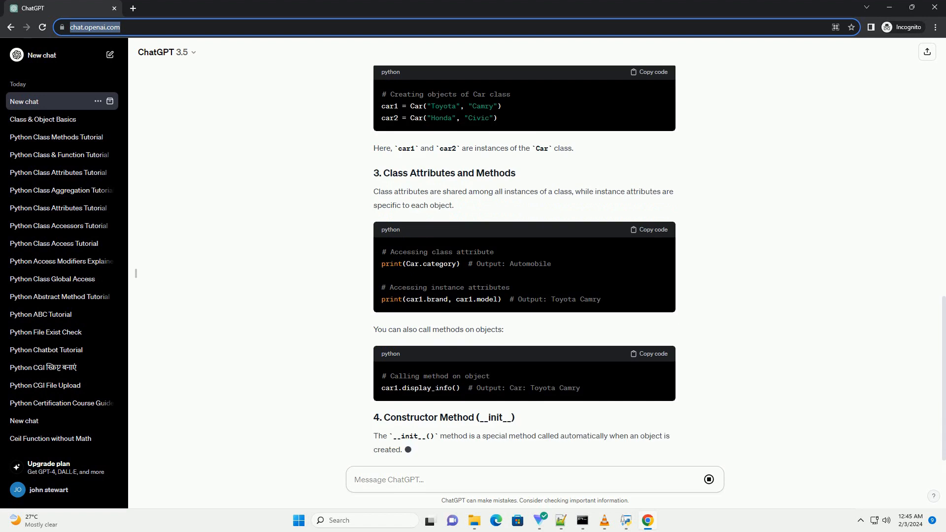
scroll("down", 3)
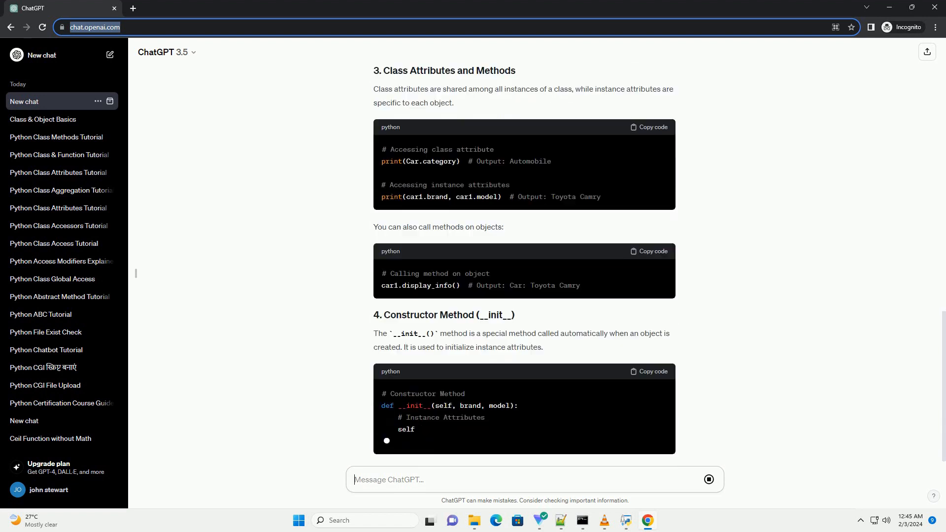
scroll("down", 3)
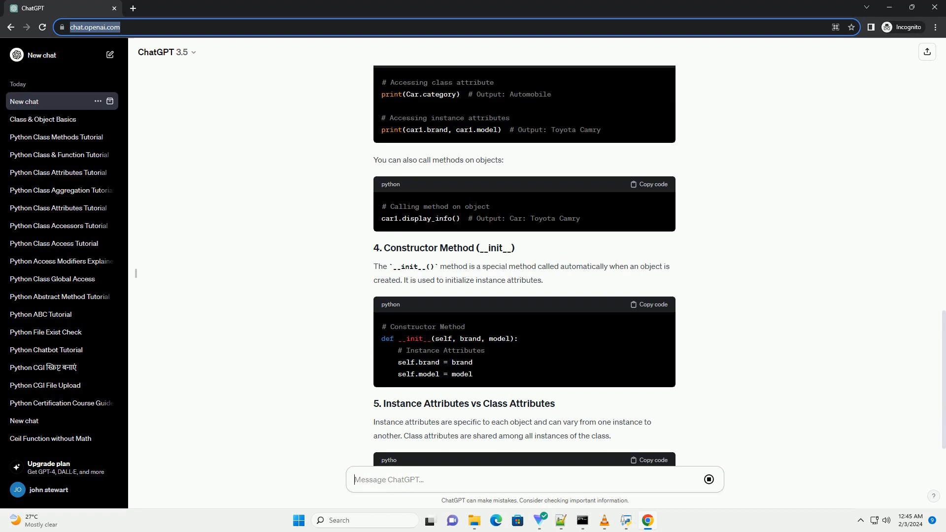
scroll("down", 3)
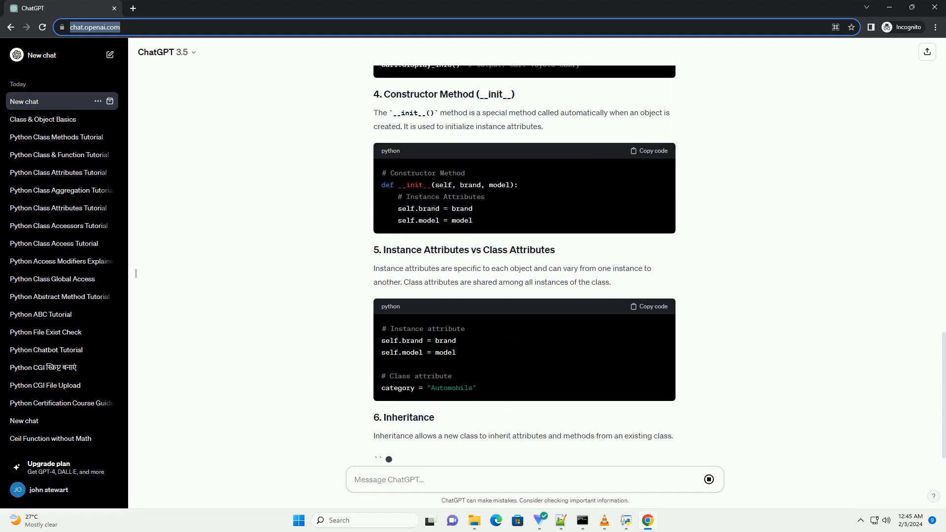
scroll("down", 3)
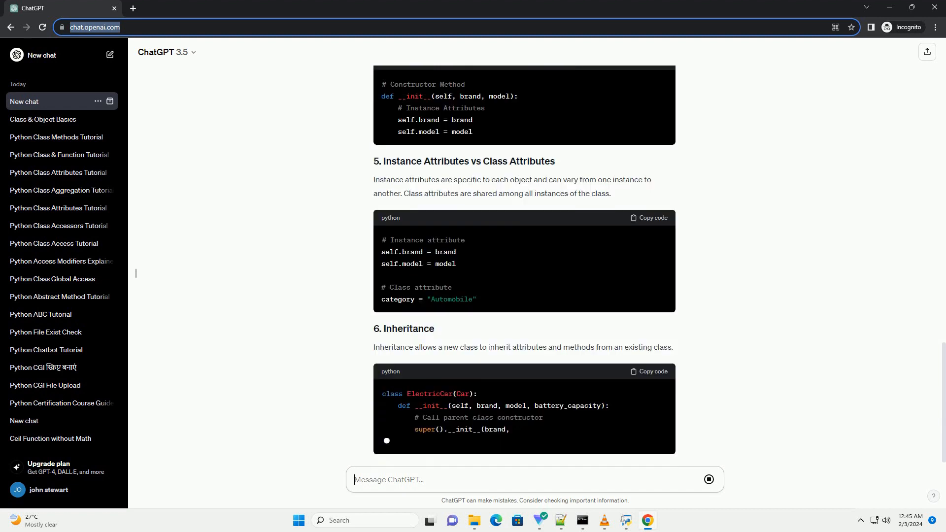
scroll("down", 3)
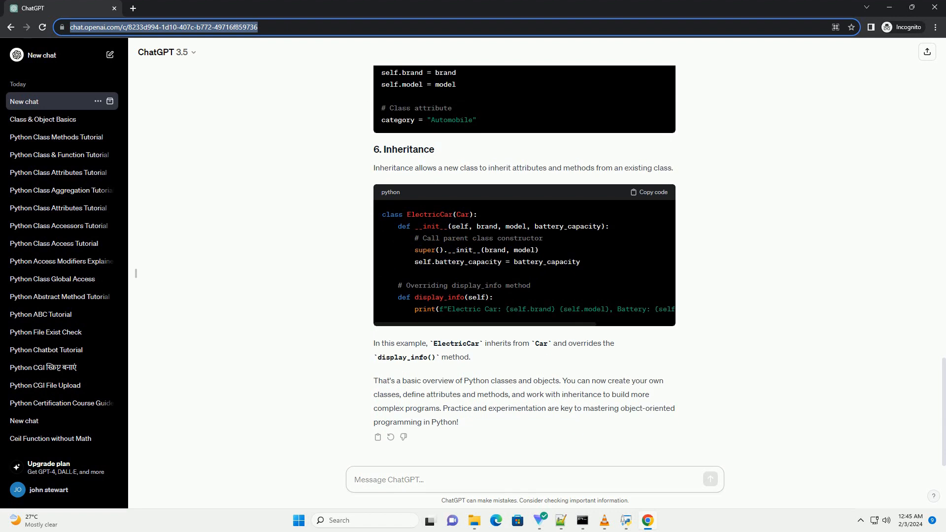
Stay on the completed chat in the message box until it is titled 'Python OOP Basics'.
type("Python OOP Basics")
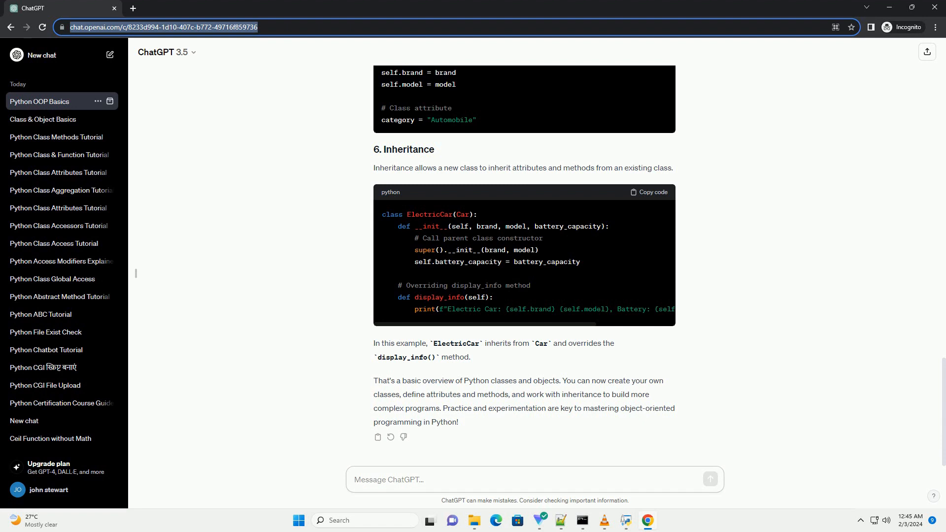
left_click(533, 479)
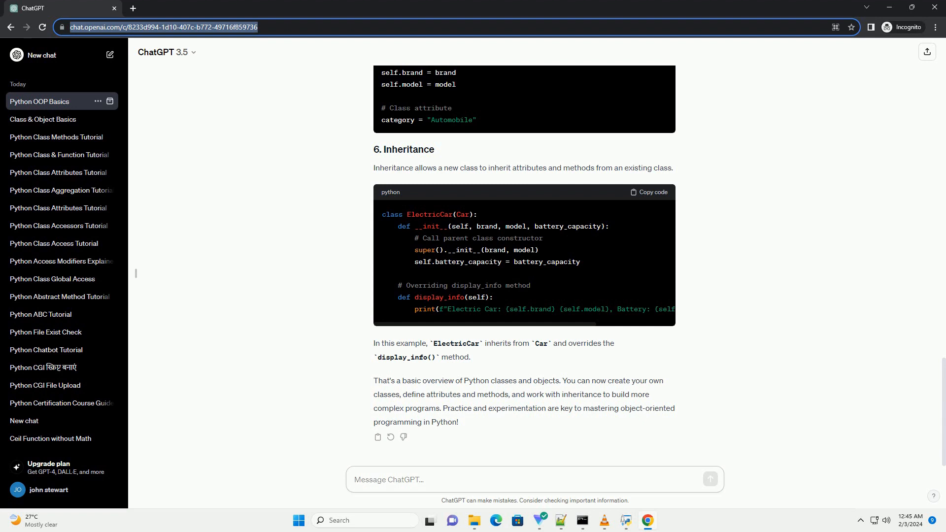
left_click(533, 479)
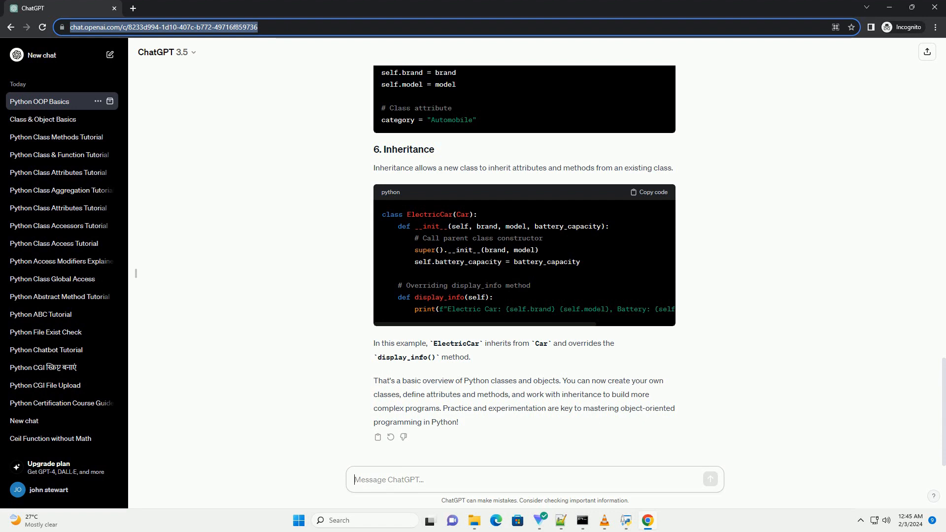
left_click(533, 480)
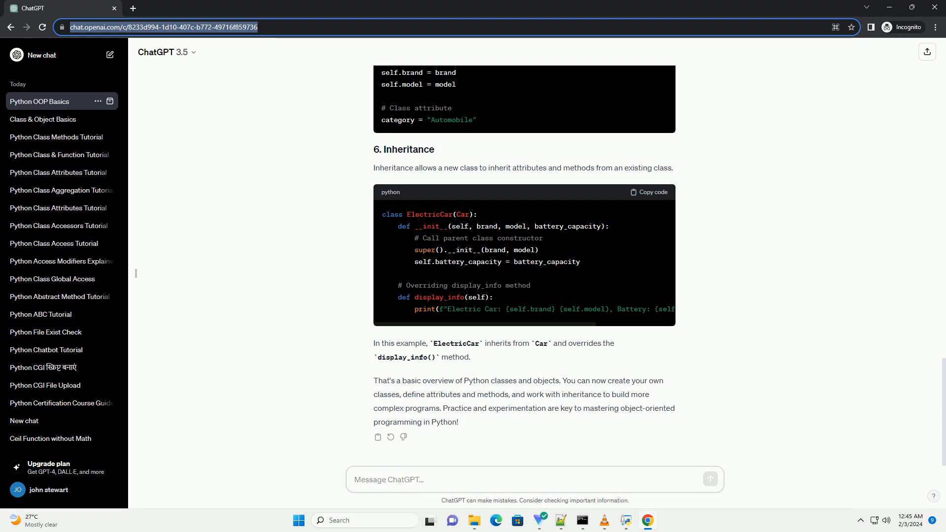